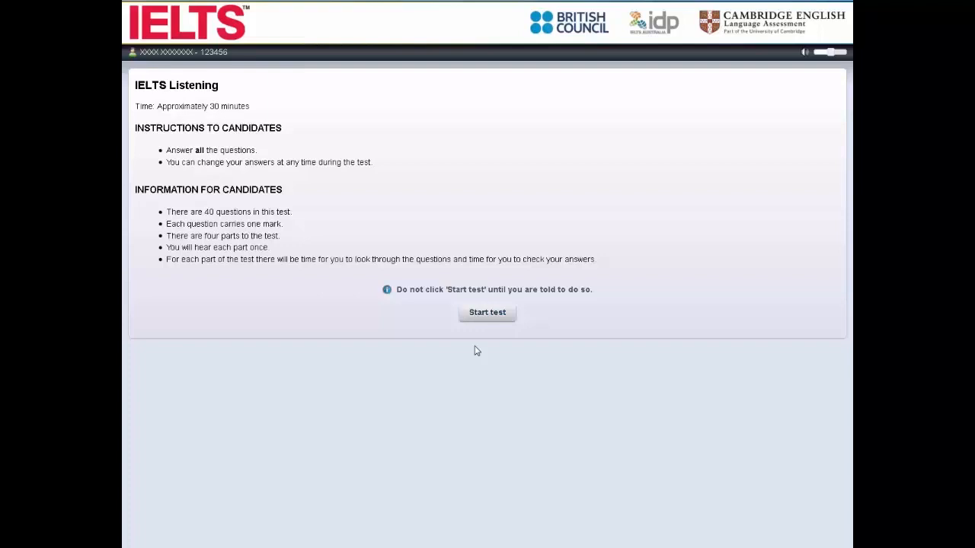
mouse_move(486, 312)
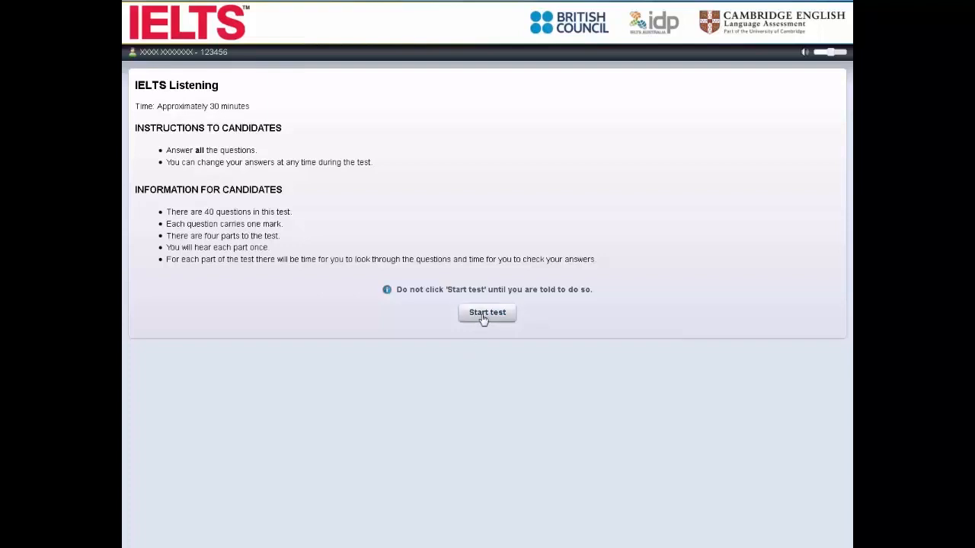
Start the Listening test to show Part 1 furniture phone-call questions 1–10
click(486, 312)
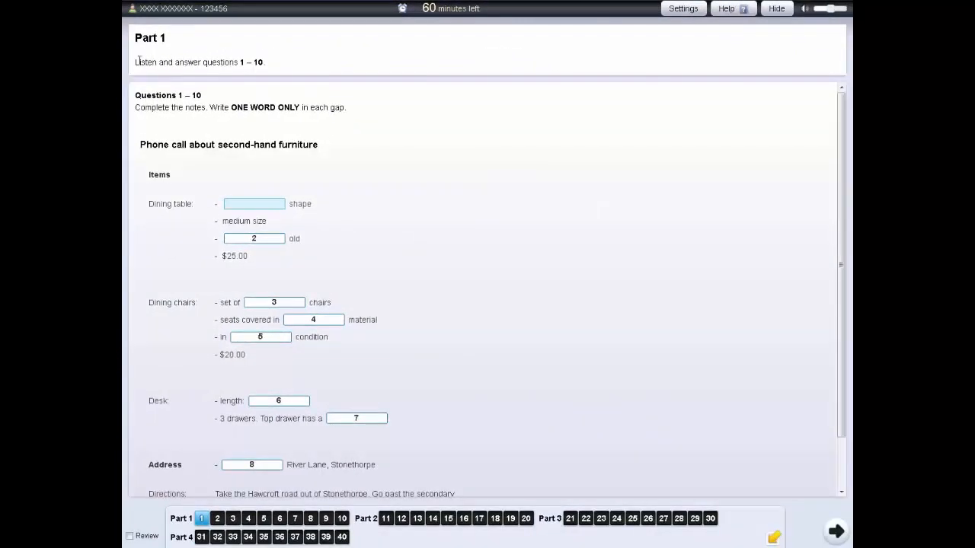
mouse_move(278, 81)
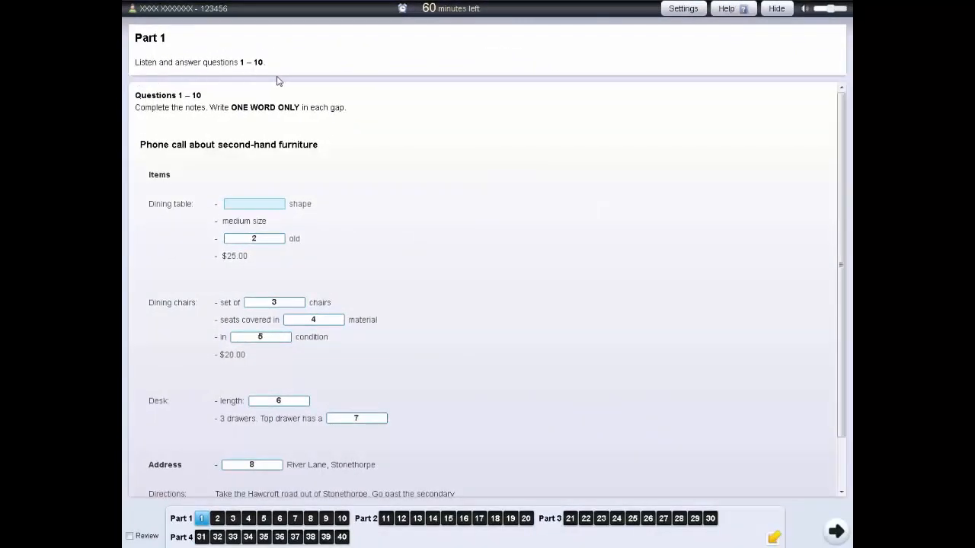
mouse_move(210, 368)
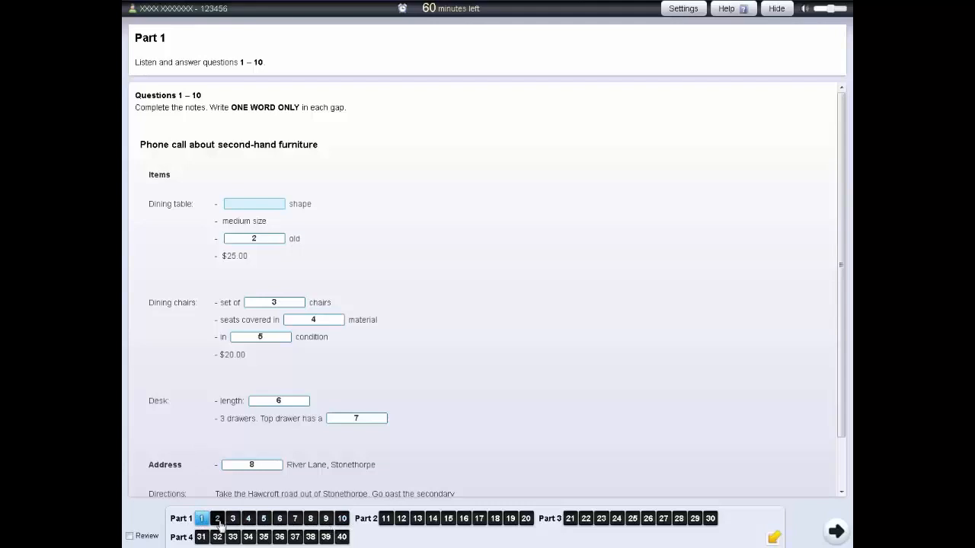
Jump to question 2 on the dining table's age and scroll down
click(217, 519)
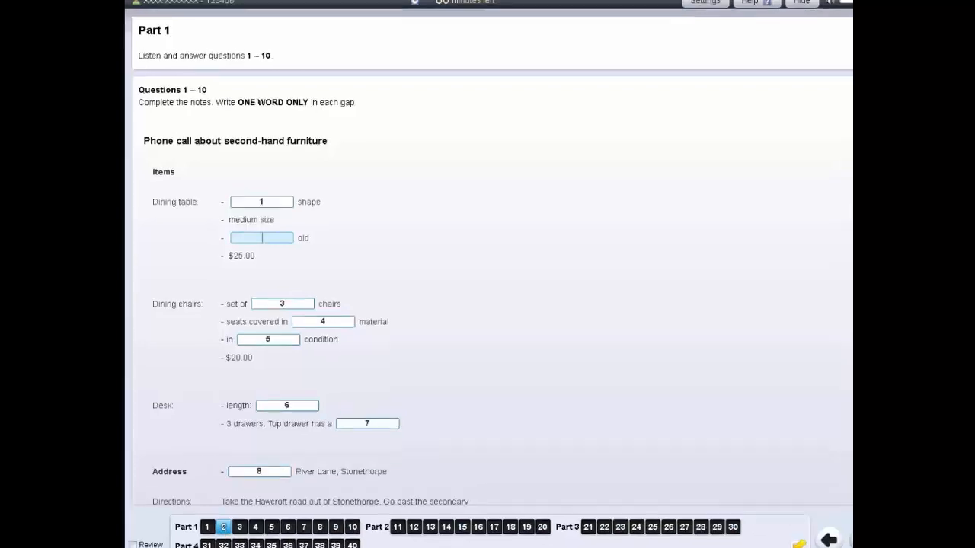
scroll(down, 3)
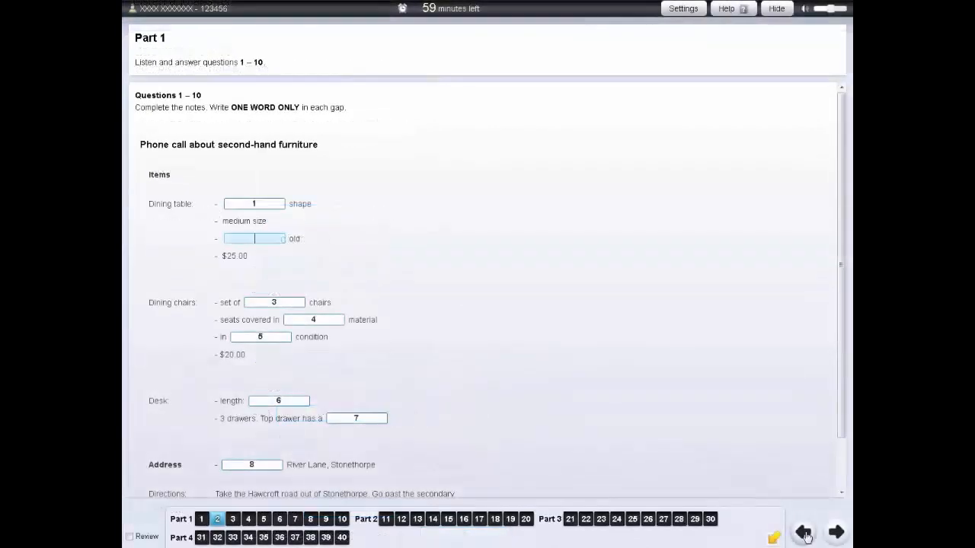
mouse_move(290, 218)
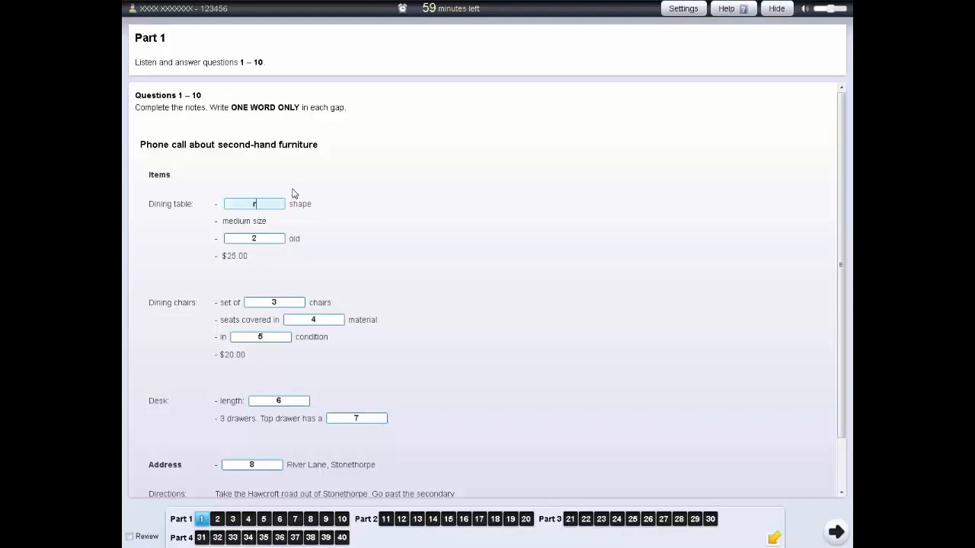
Enter 'round' as the answer to question 1
text(round)
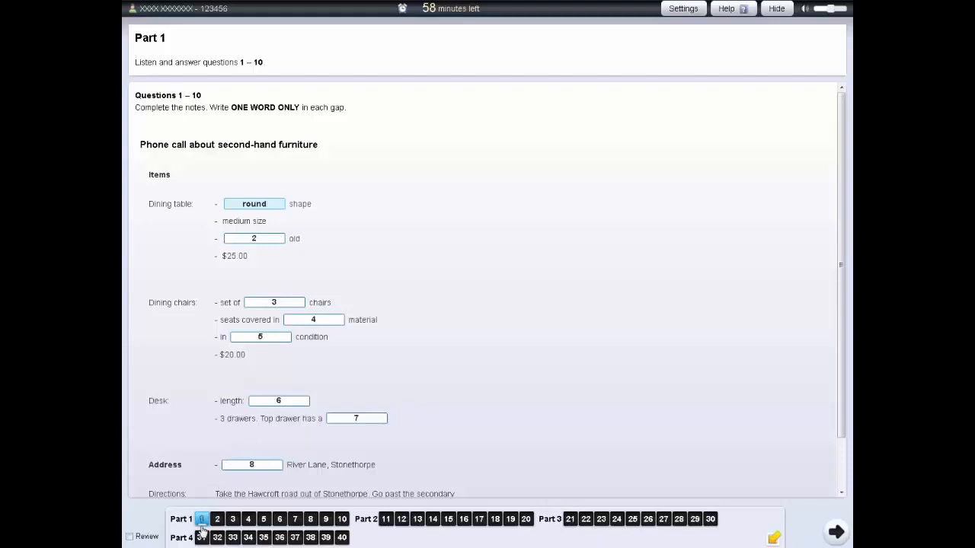
mouse_move(183, 532)
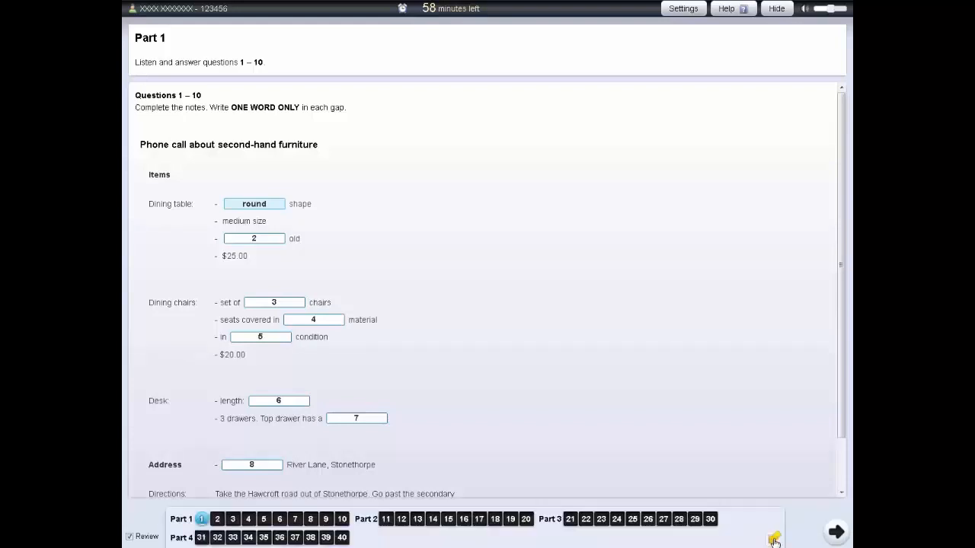
mouse_move(819, 360)
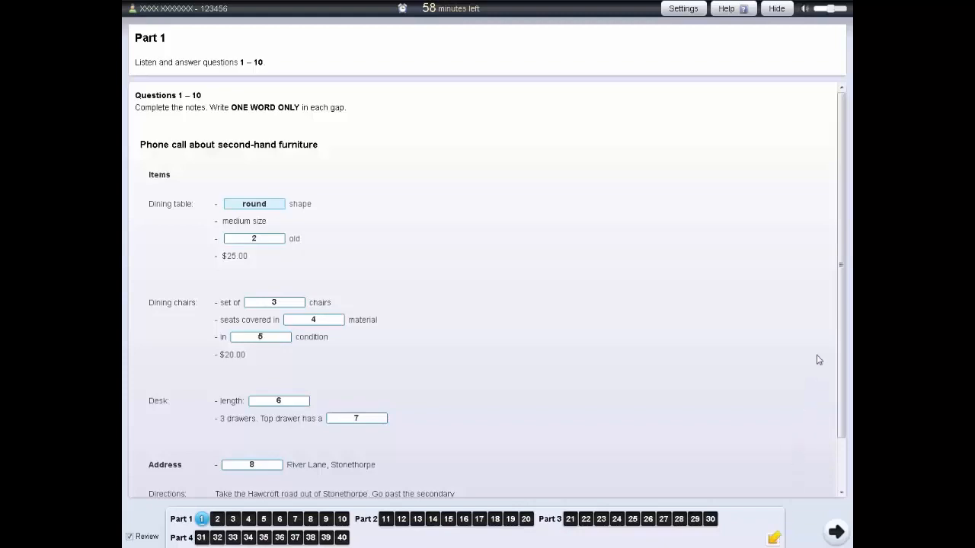
Scroll down the question 1 page toward the Review checkbox
scroll(down, 3)
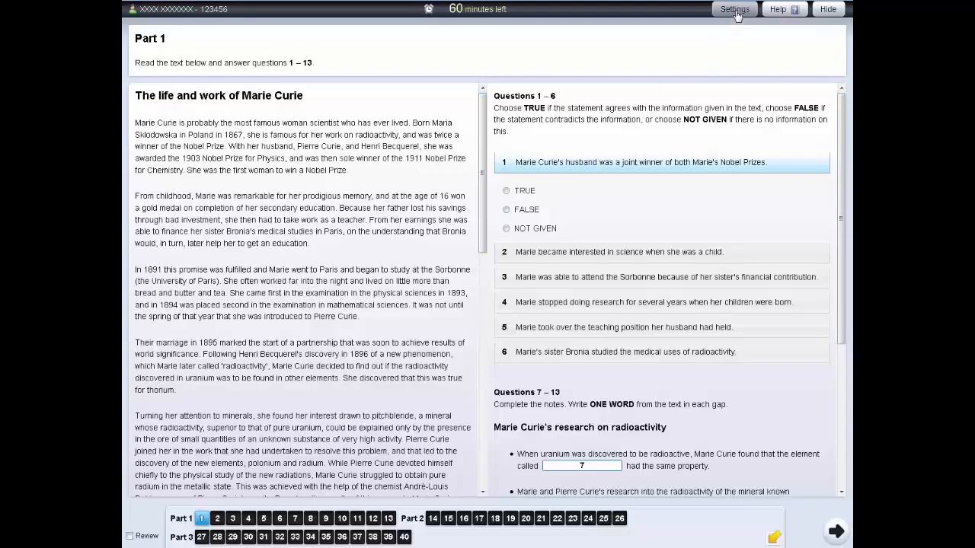
click(733, 10)
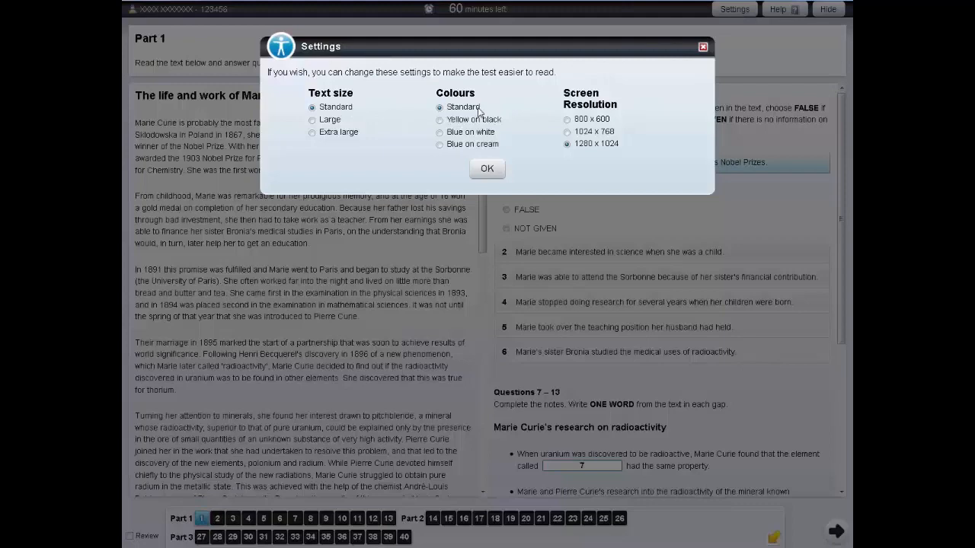
mouse_move(673, 62)
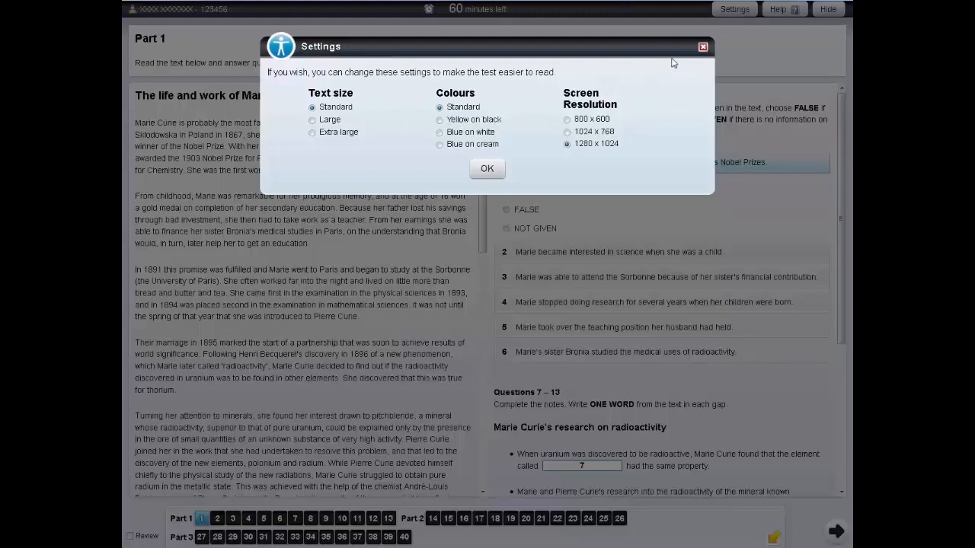
click(487, 169)
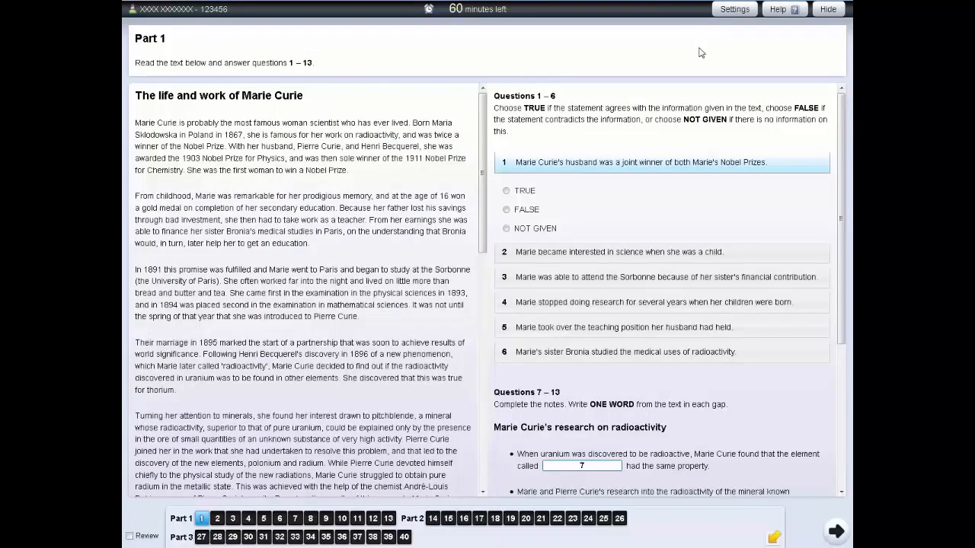
mouse_move(784, 14)
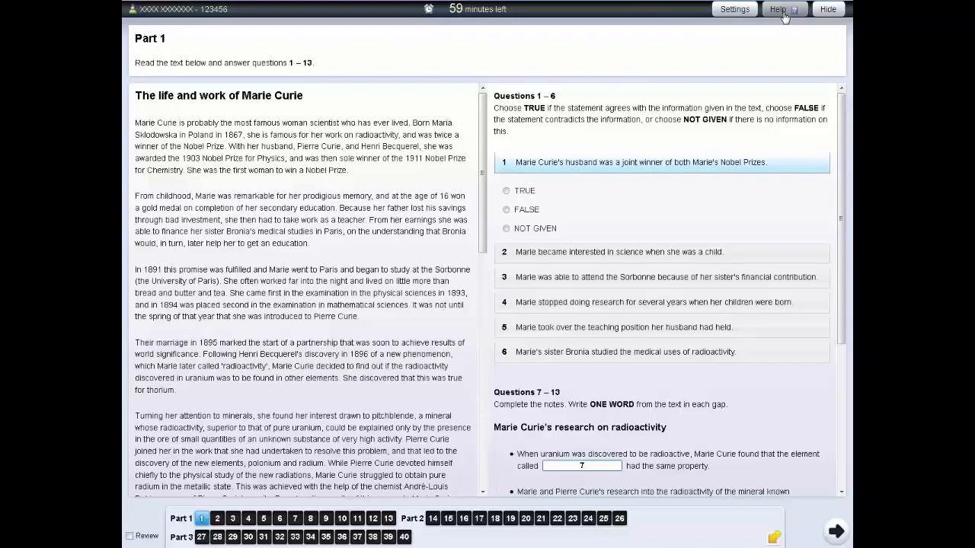
click(778, 9)
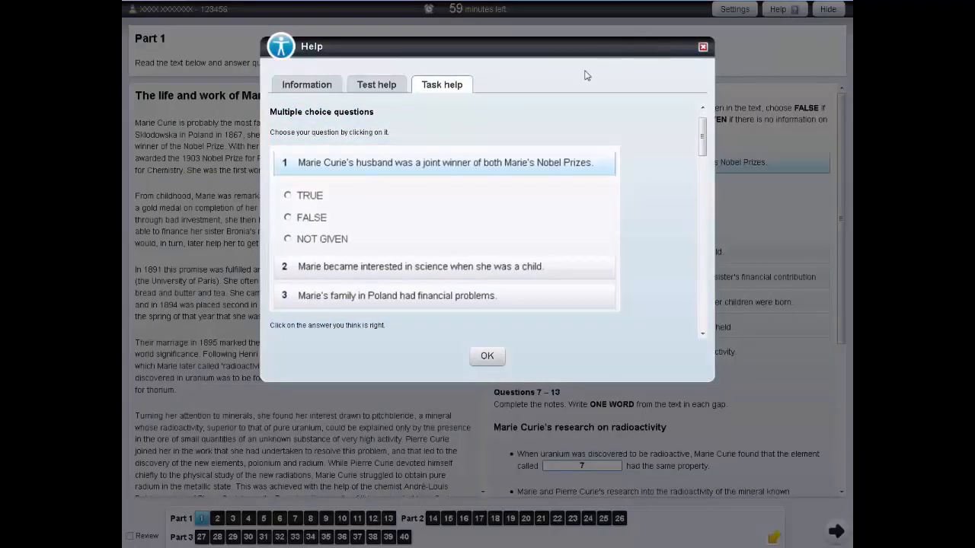
click(306, 85)
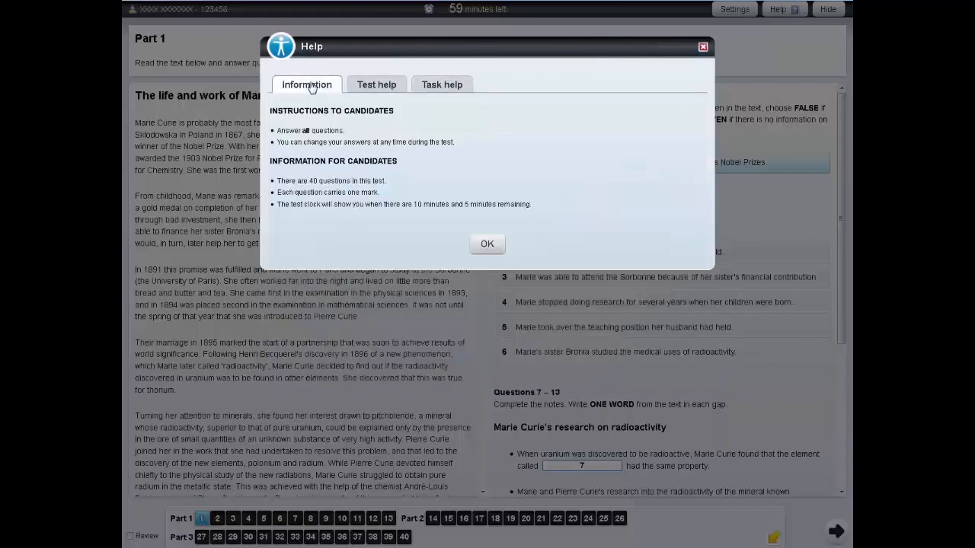
click(377, 84)
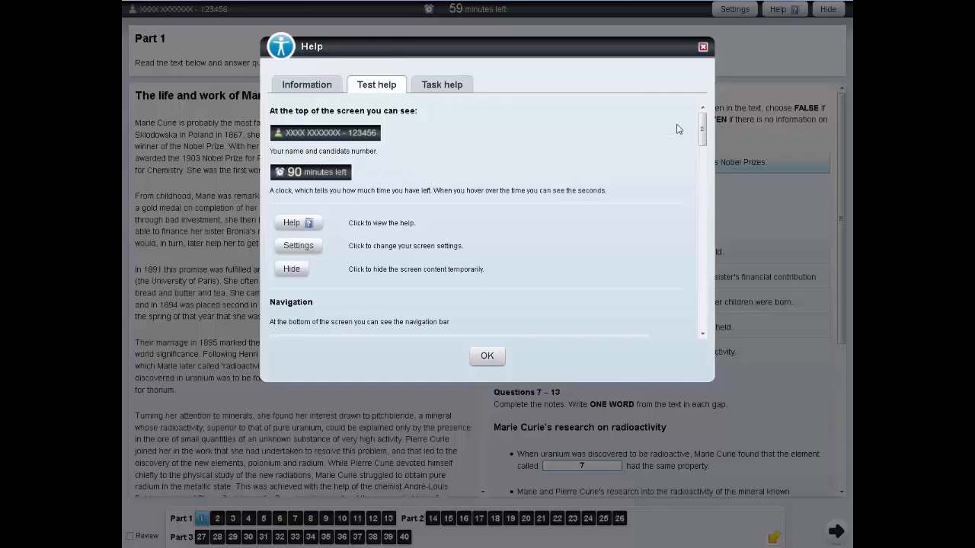
scroll(down, 3)
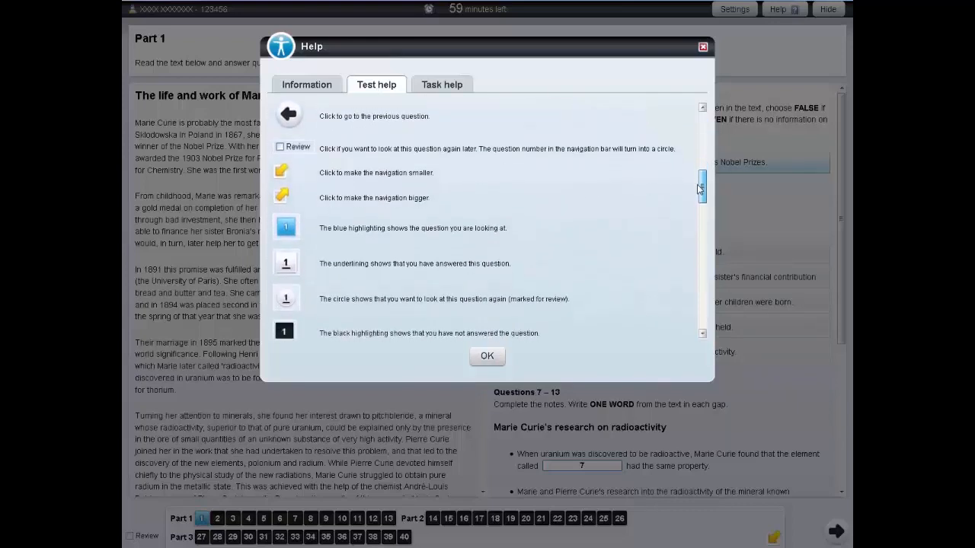
scroll(down, 3)
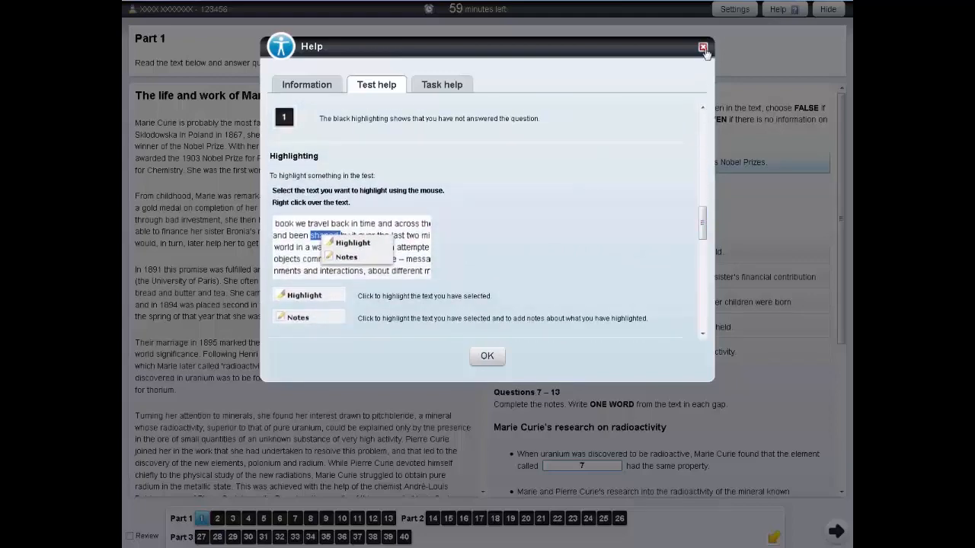
click(702, 48)
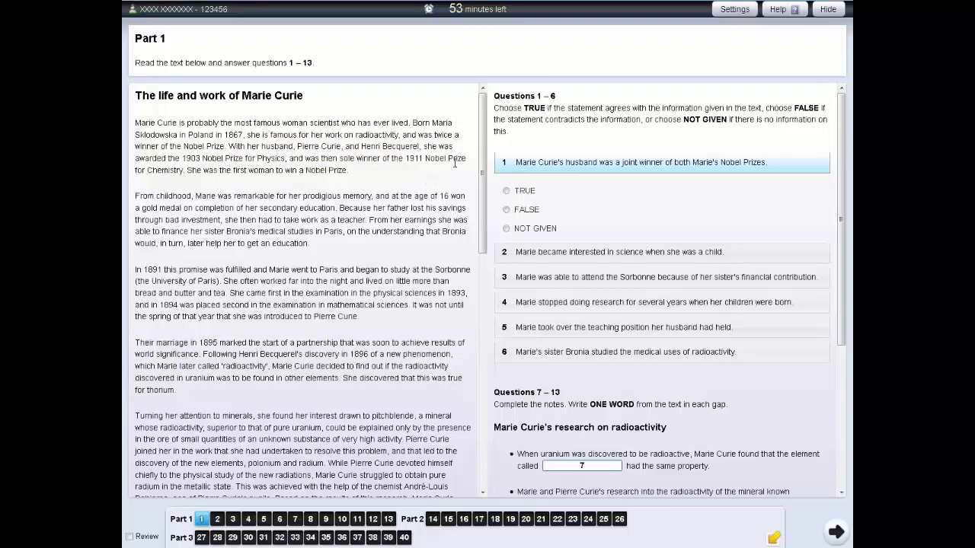
mouse_move(814, 22)
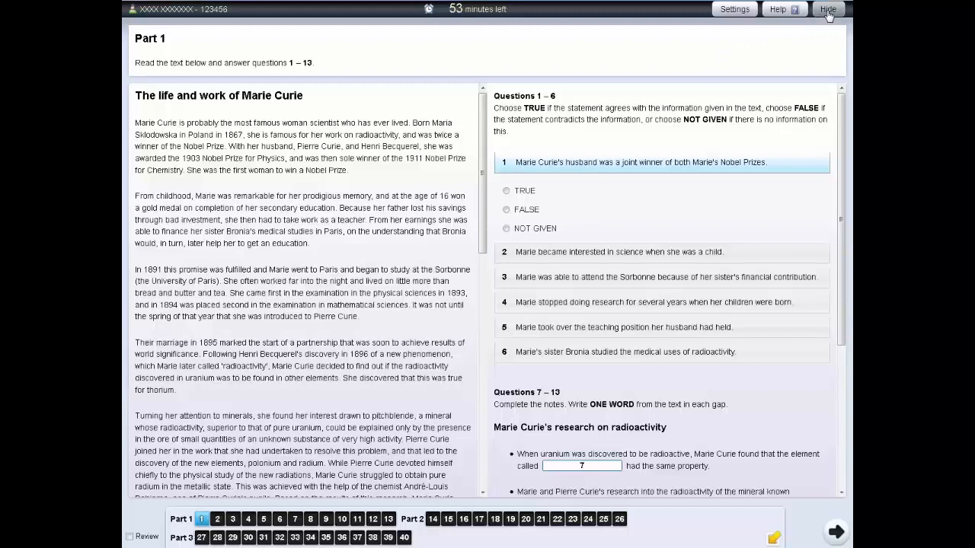
Hide the test screen, leaving only the answers-stored notice
click(827, 8)
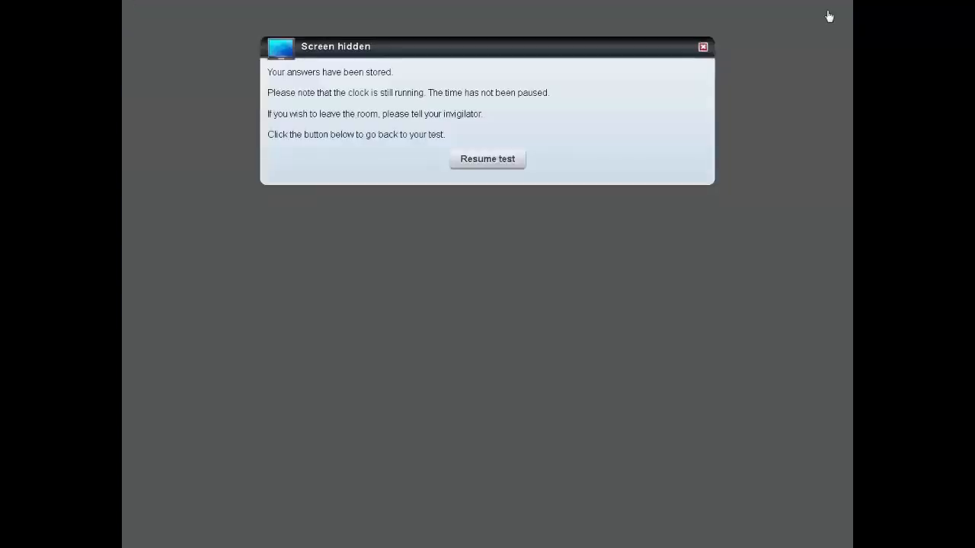